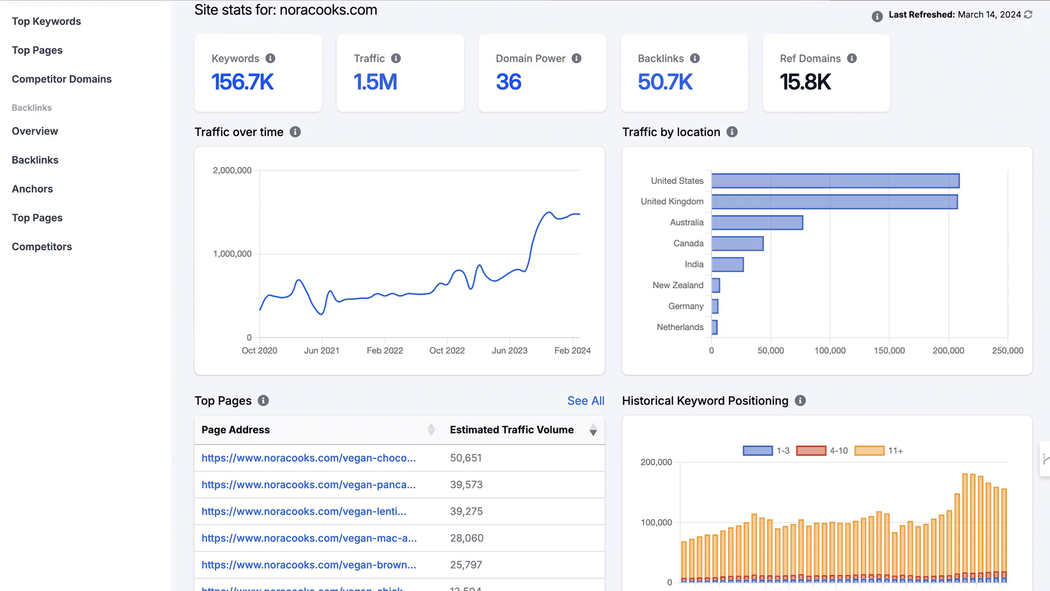
View the apple.com site audit results, then return to the projects dashboard.
left_click(551, 20)
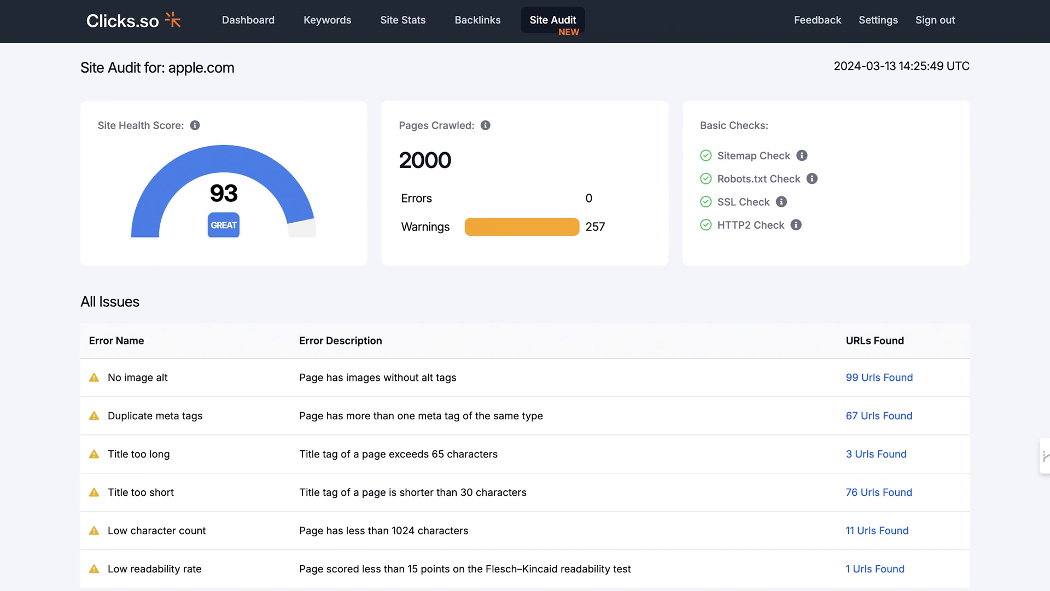
left_click(248, 21)
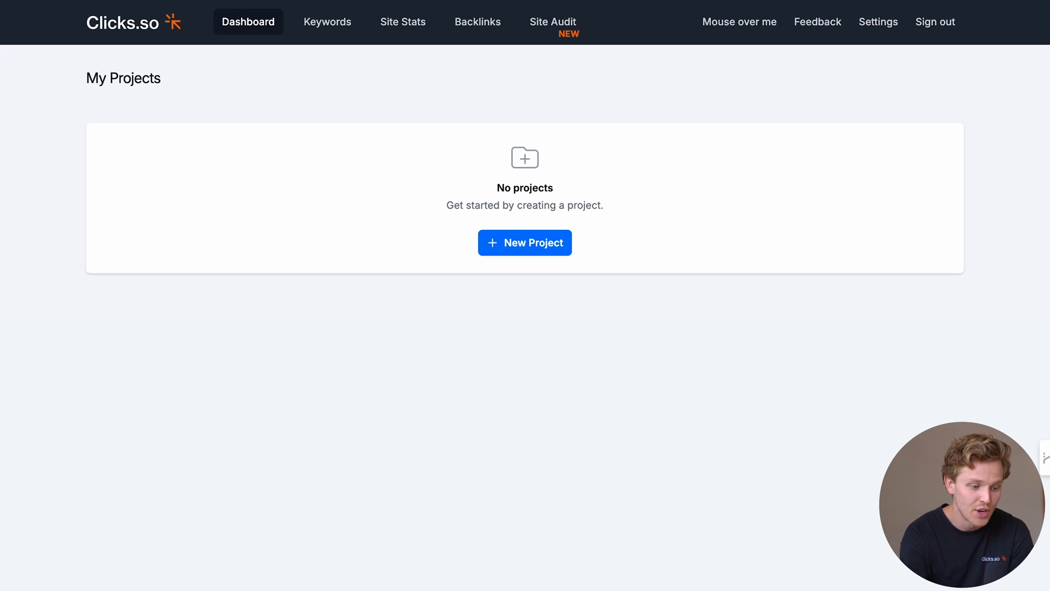
Create a new project for noracooks.com so it appears on the dashboard.
left_click(524, 243)
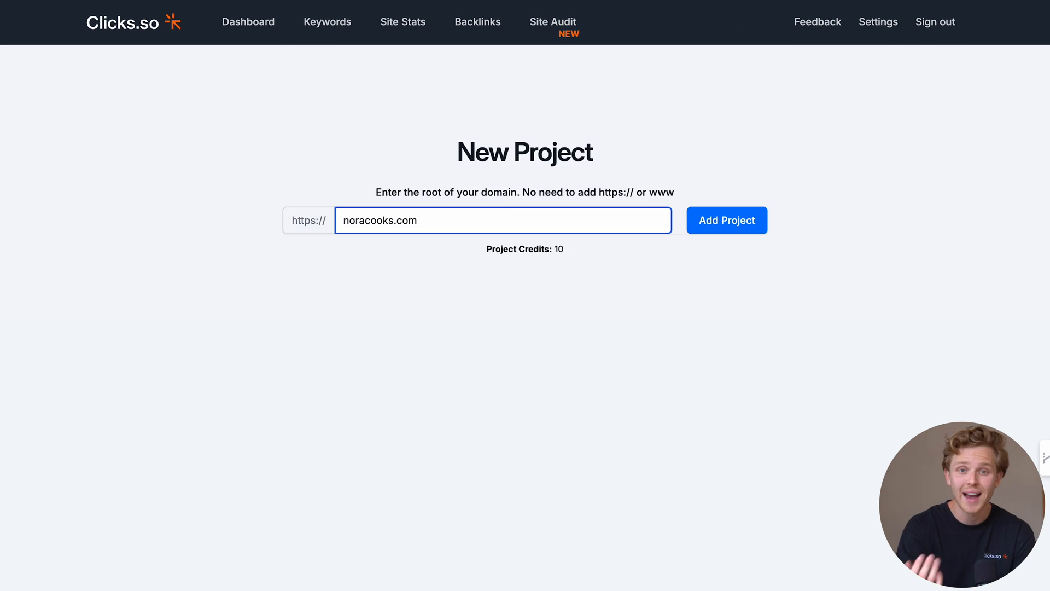
left_click(726, 220)
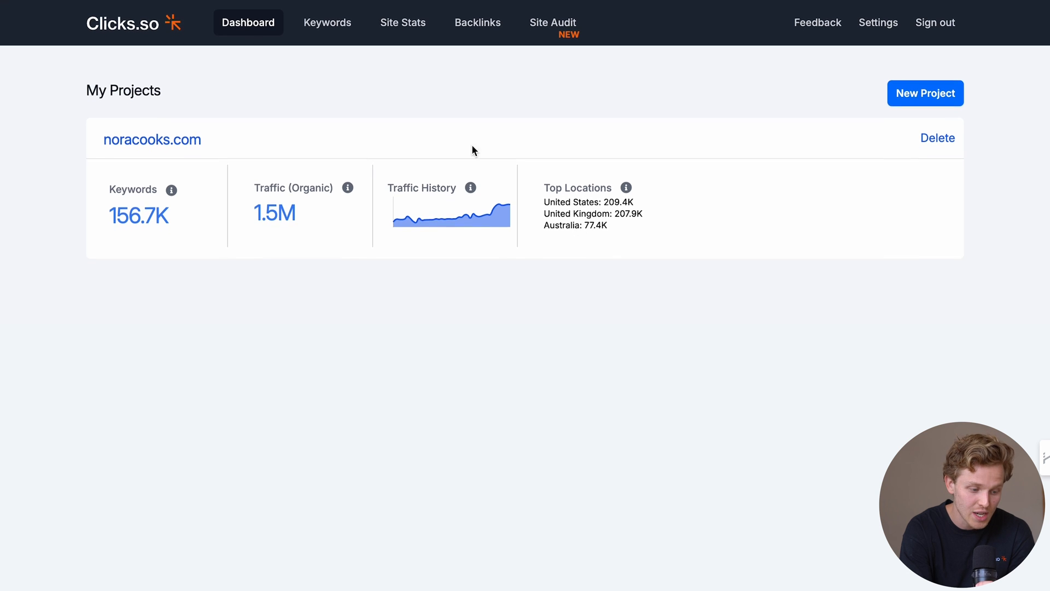
mouse_move(392, 122)
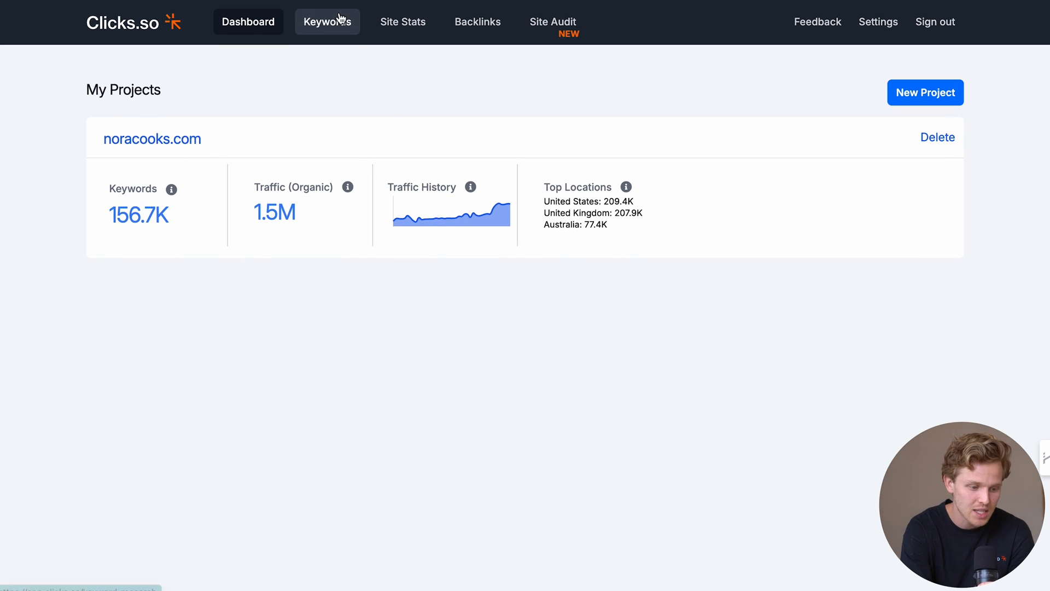
Run the vegan brownies example keyword search for the United States (English) market.
left_click(327, 22)
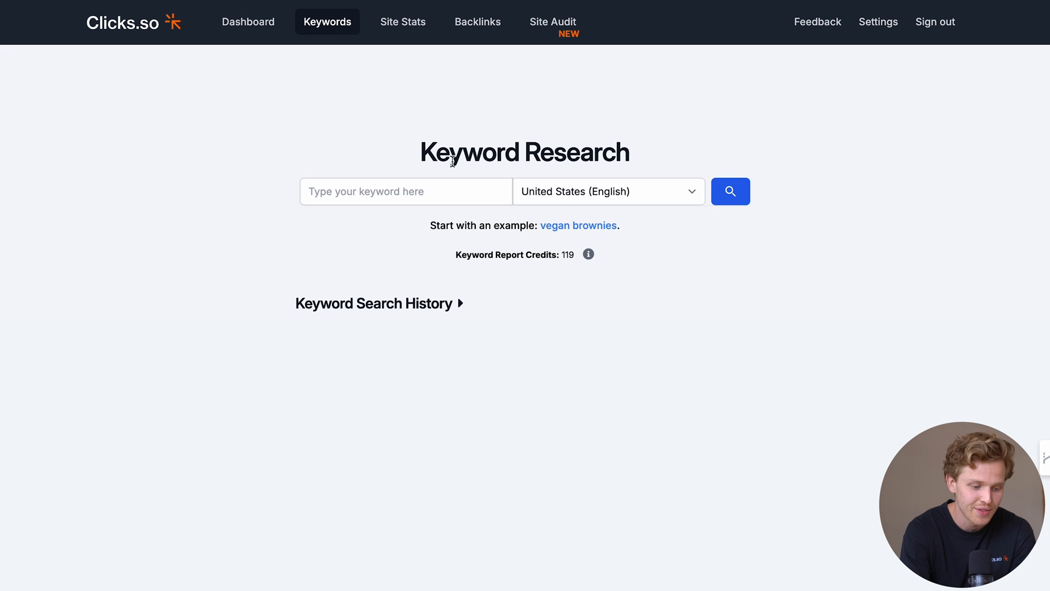
left_click(607, 190)
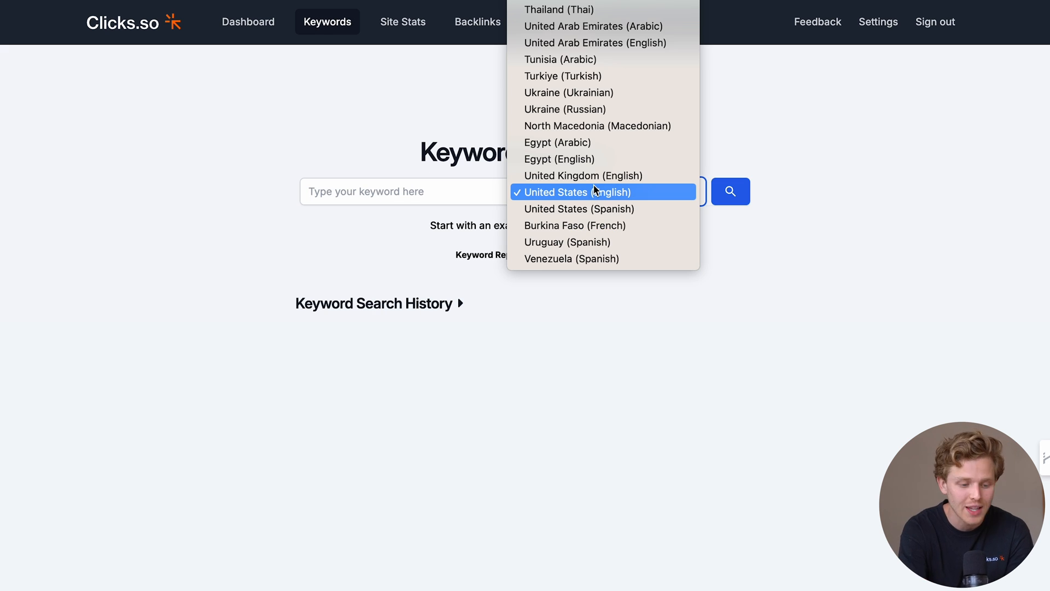
left_click(574, 192)
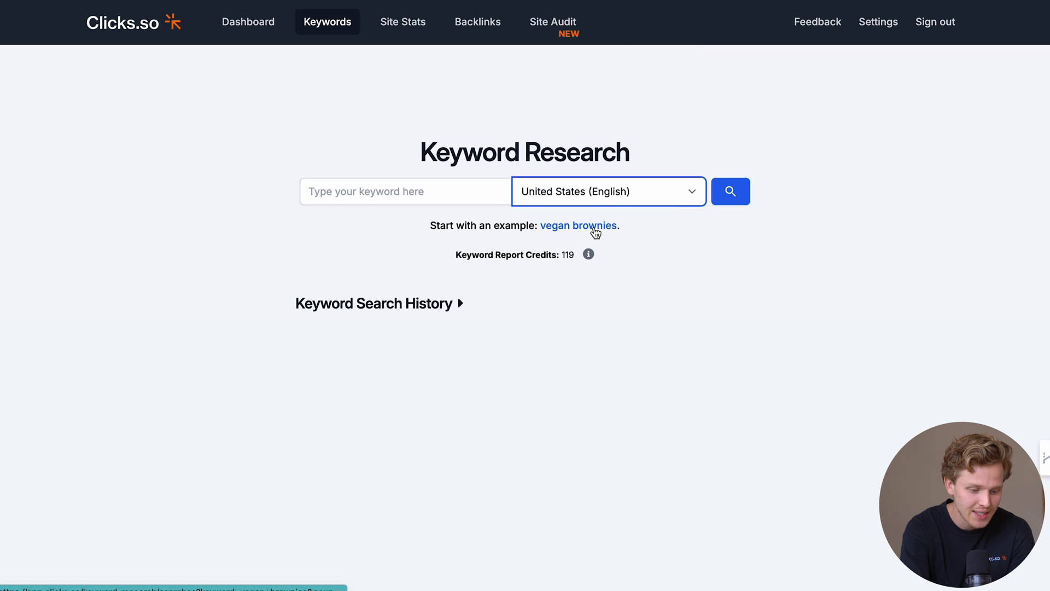
left_click(578, 226)
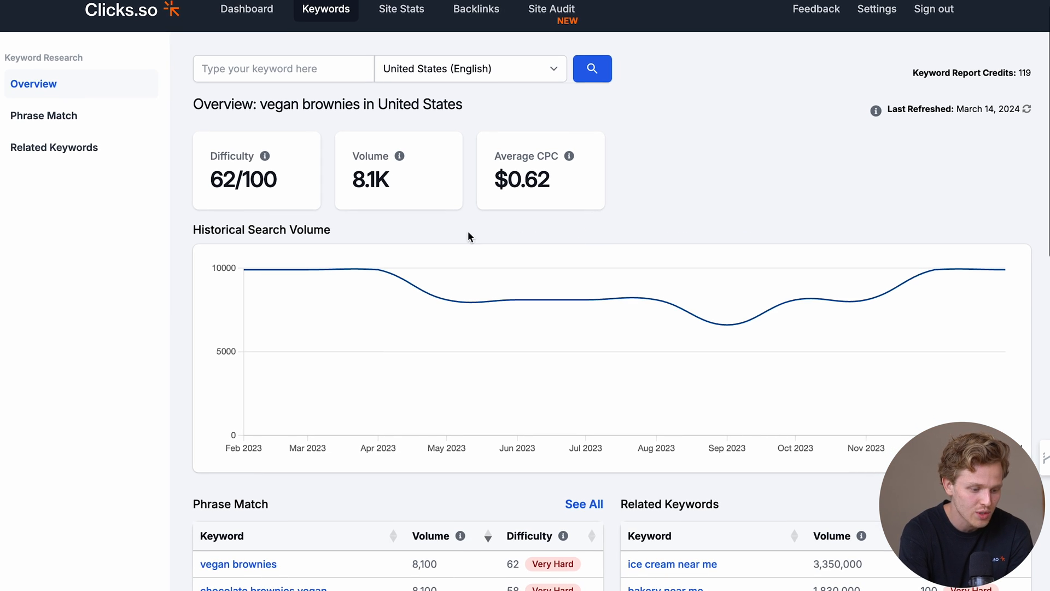
mouse_move(334, 246)
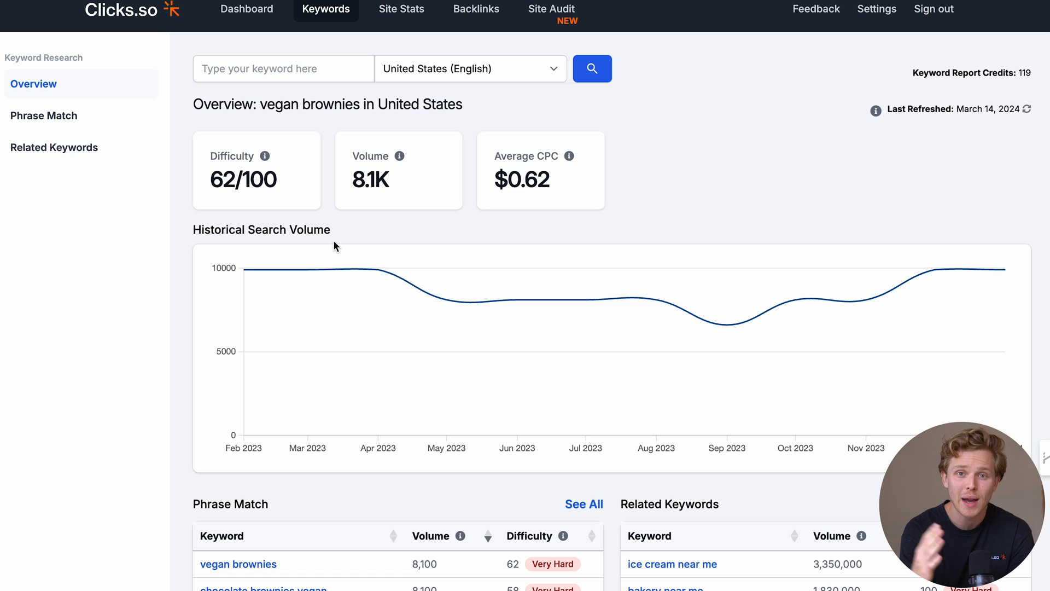
mouse_move(253, 199)
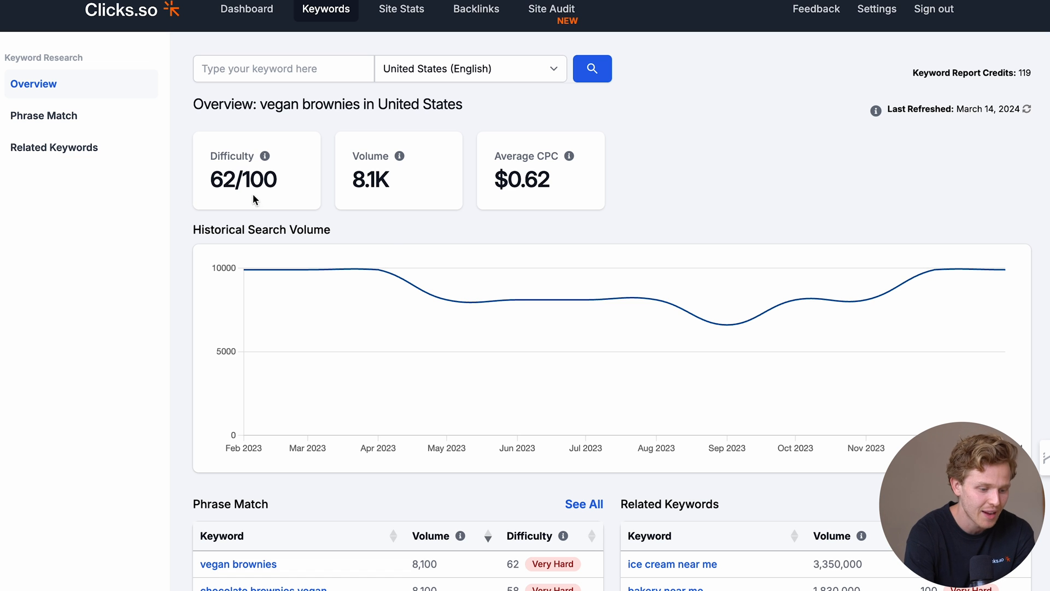
scroll("down", 3)
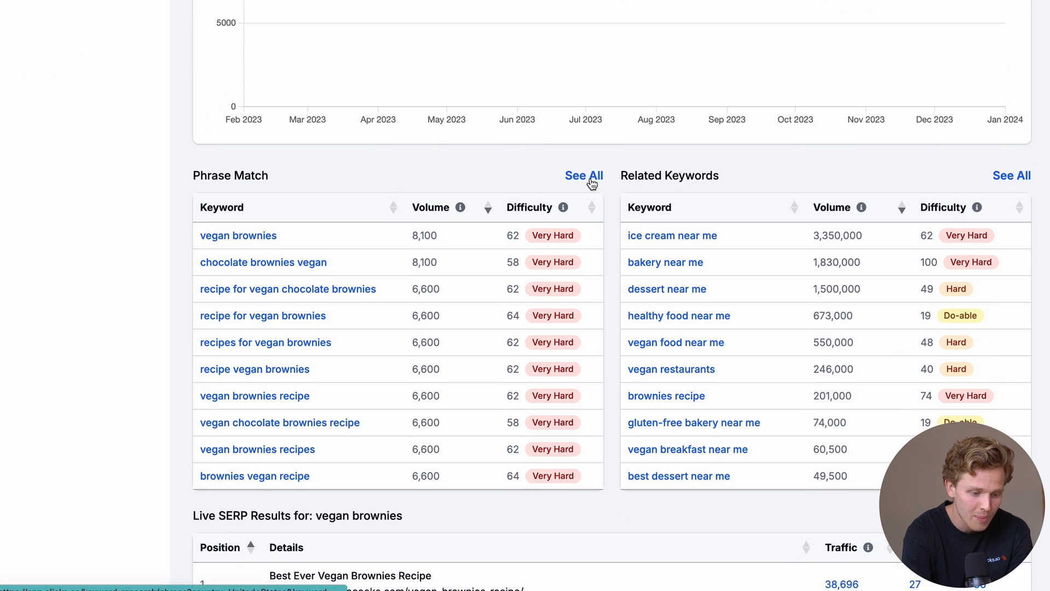
View the full phrase-match keyword list for vegan brownies with volume, difficulty and CPC.
left_click(583, 175)
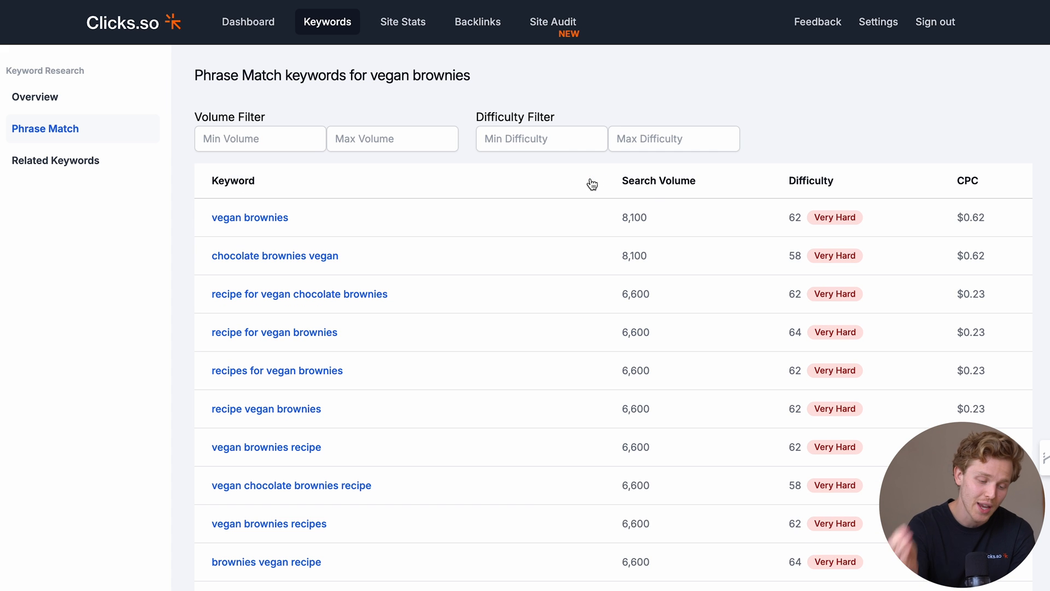
scroll("down", 3)
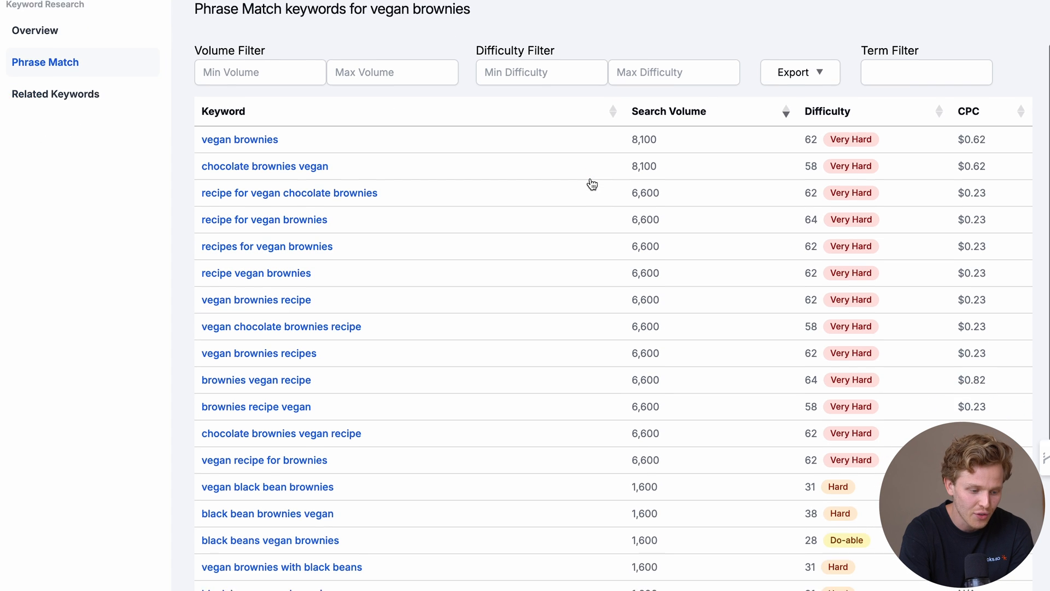
scroll("down", 3)
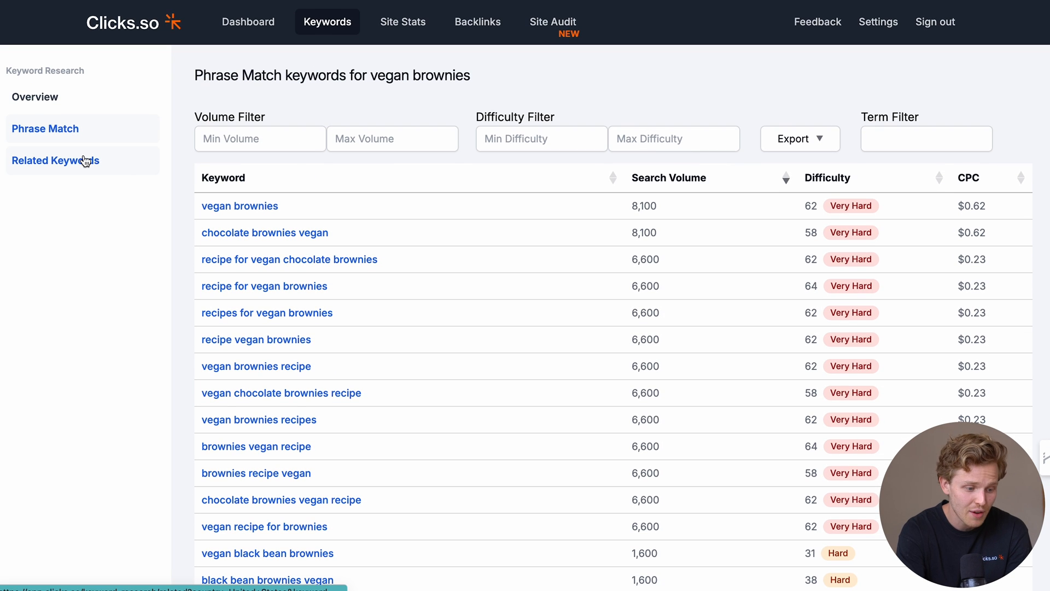
View the full related-keywords list for vegan brownies.
left_click(55, 160)
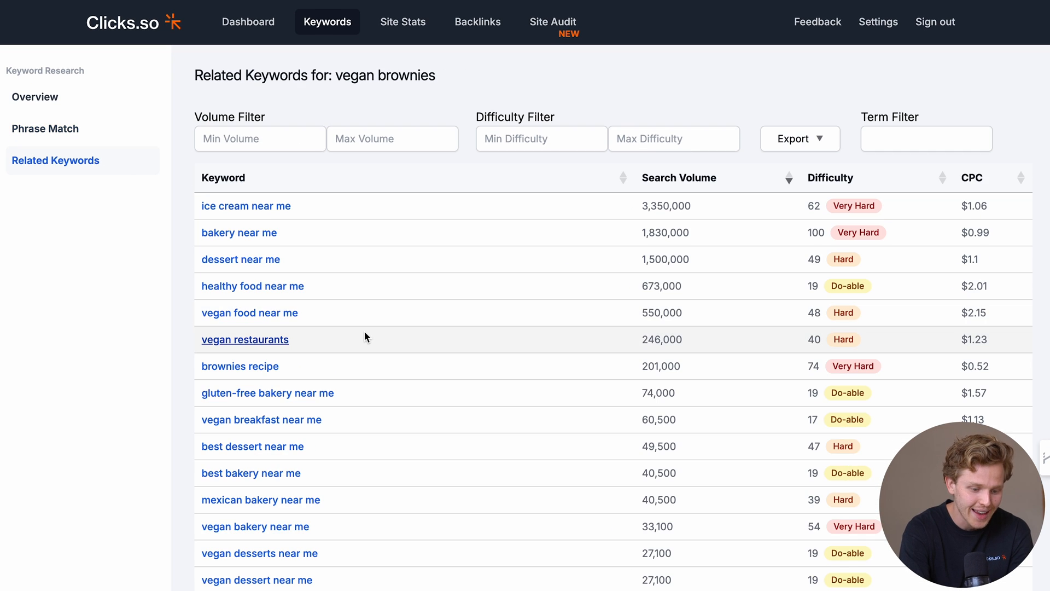
scroll("down", 3)
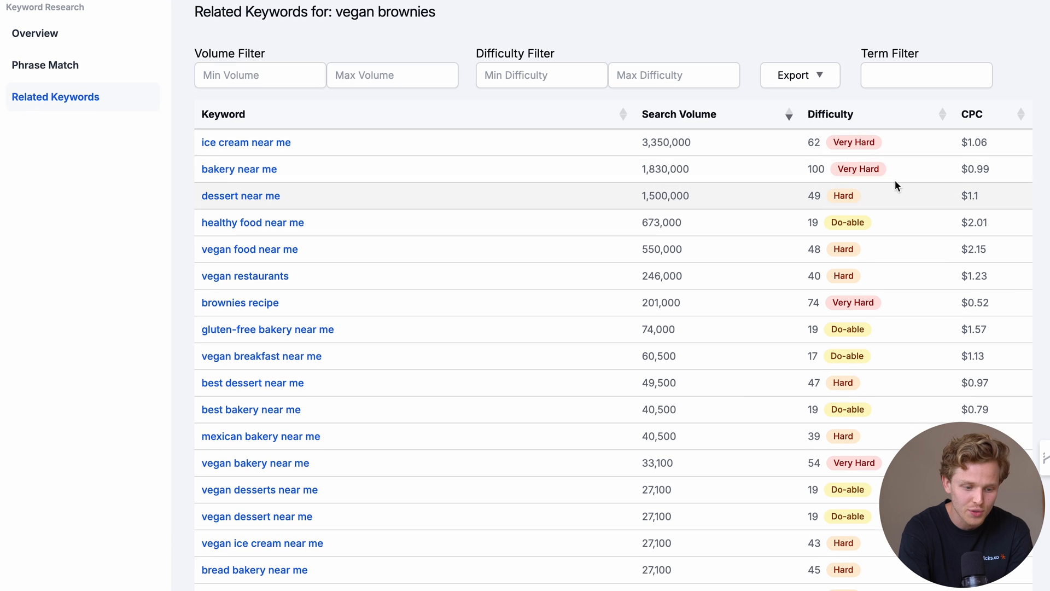
scroll("down", 3)
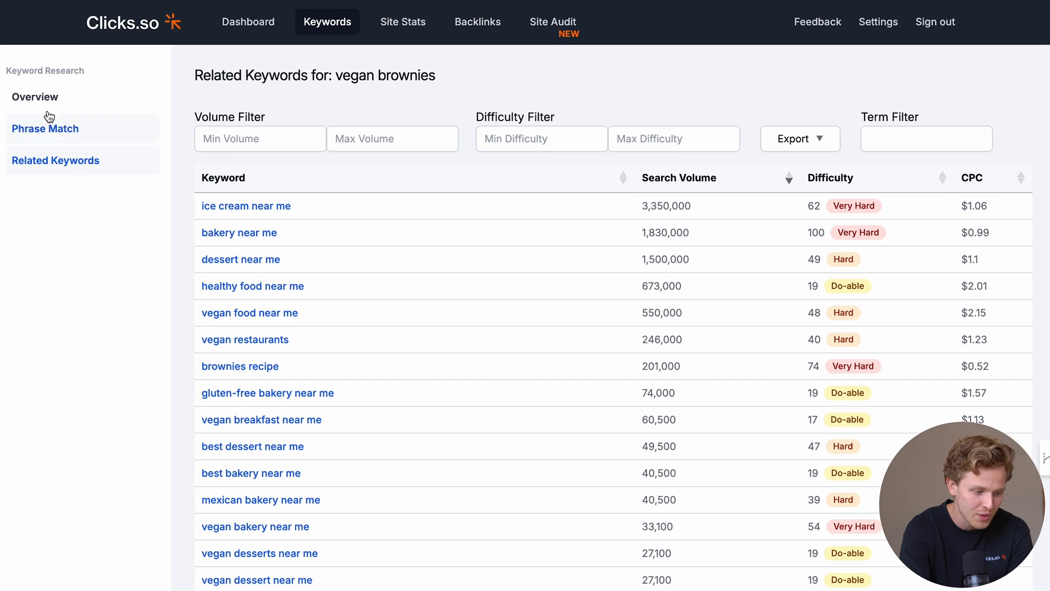
Return to the vegan brownies overview and review its live SERP results.
left_click(35, 96)
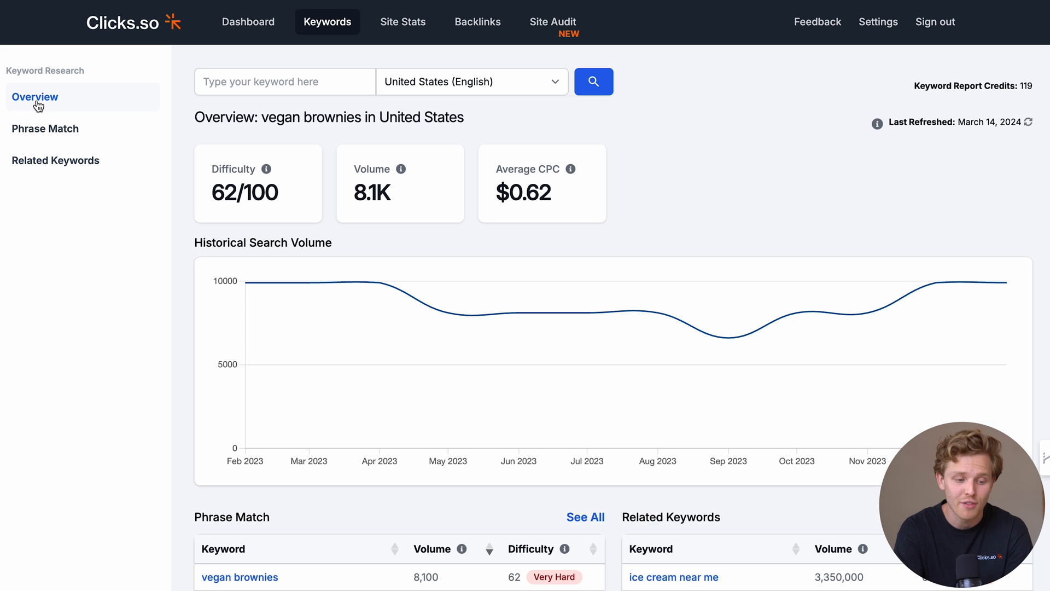
scroll("down", 3)
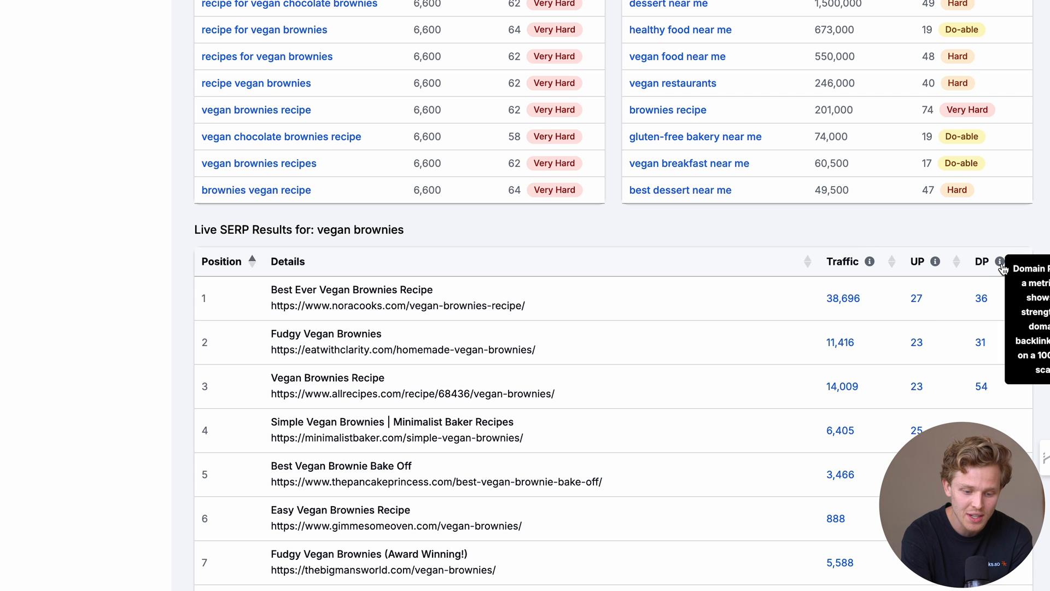
mouse_move(970, 306)
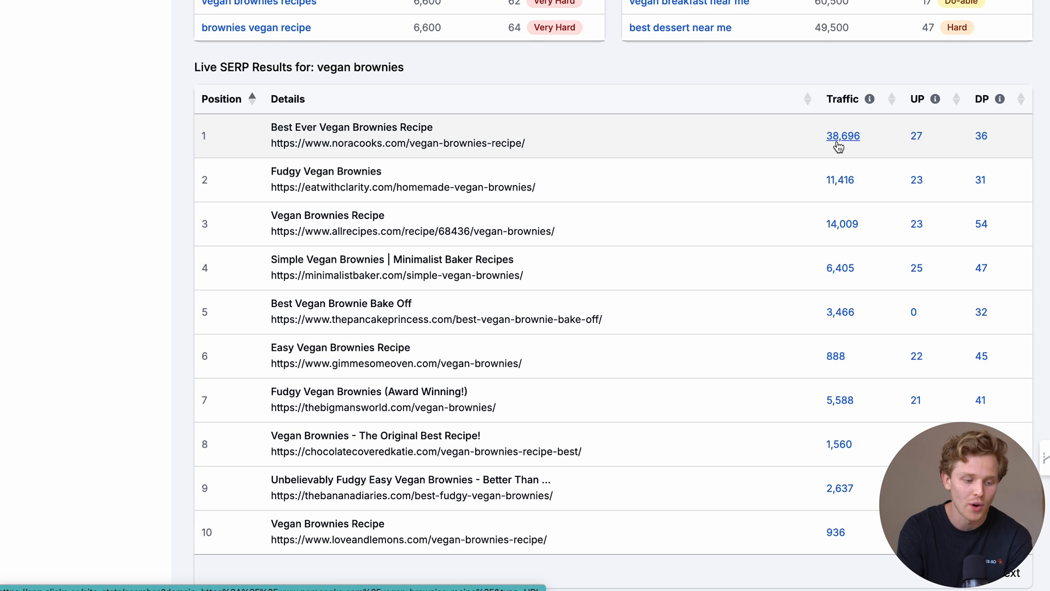
mouse_move(546, 156)
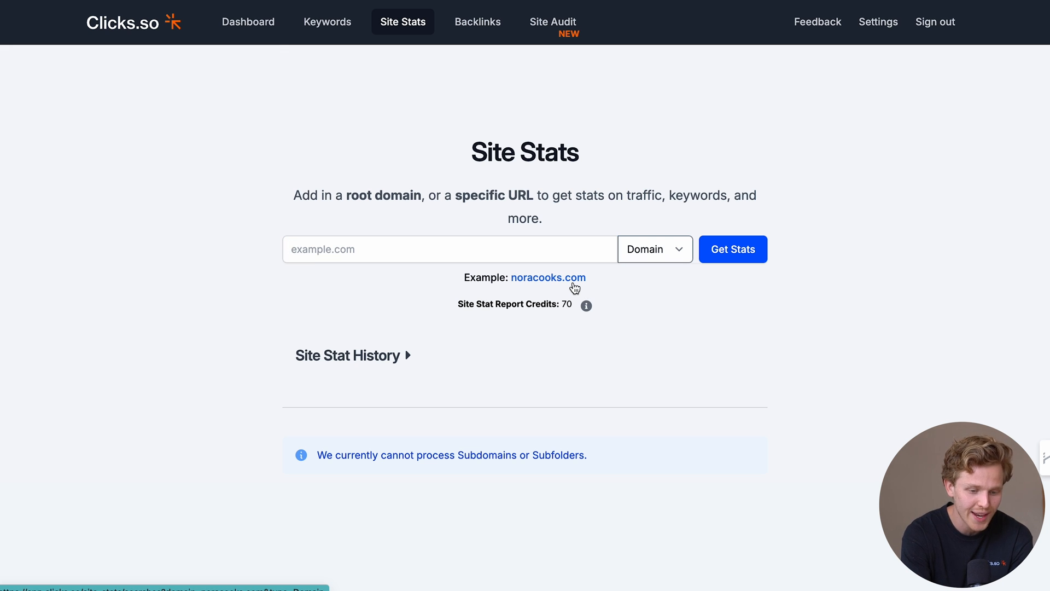
Load site stats for the noracooks.com example and scroll to historical keyword positioning.
left_click(548, 277)
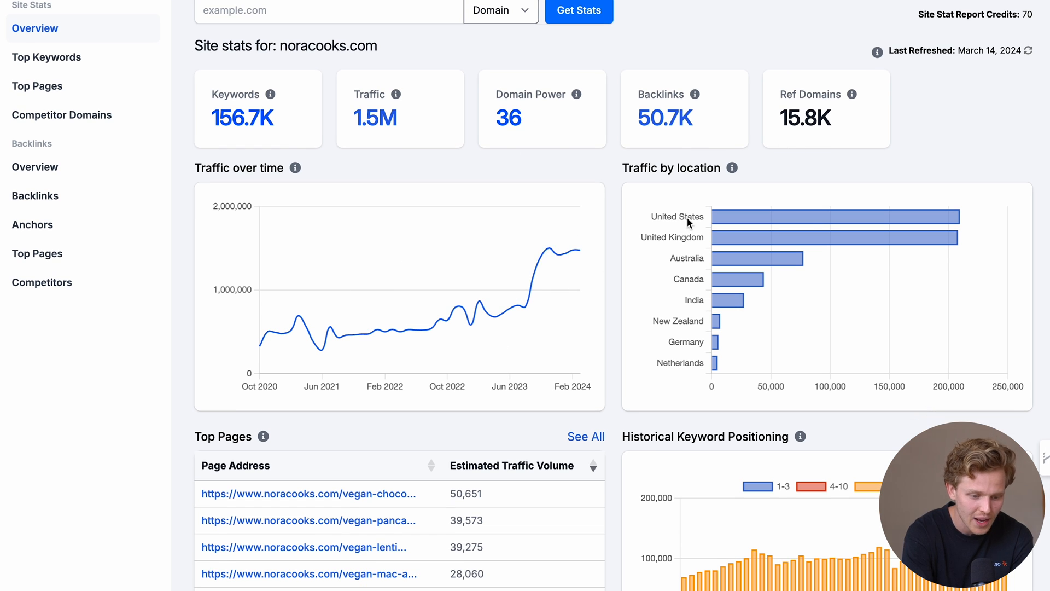
scroll("down", 3)
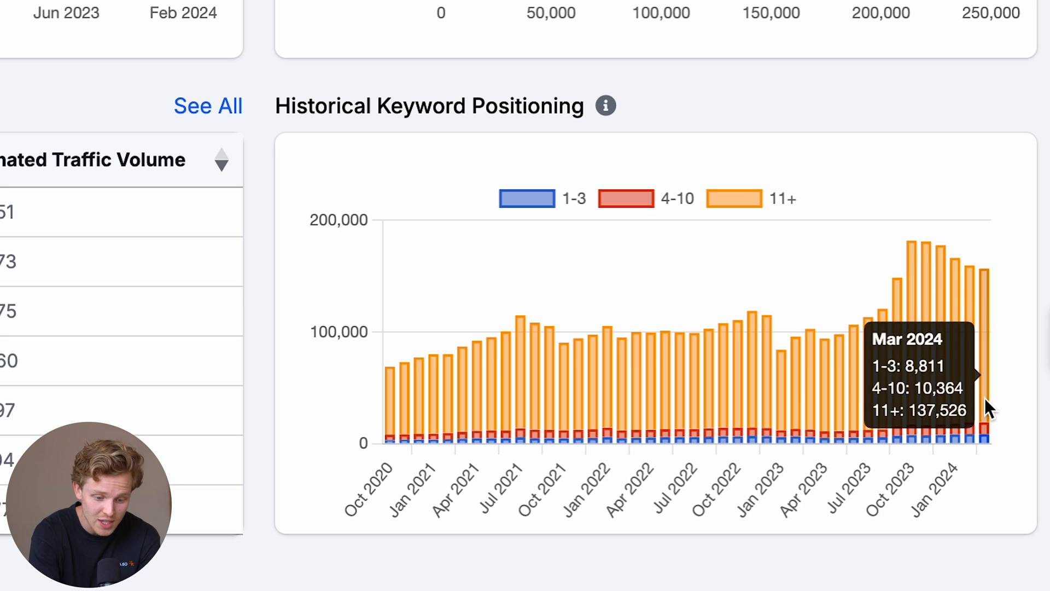
mouse_move(782, 213)
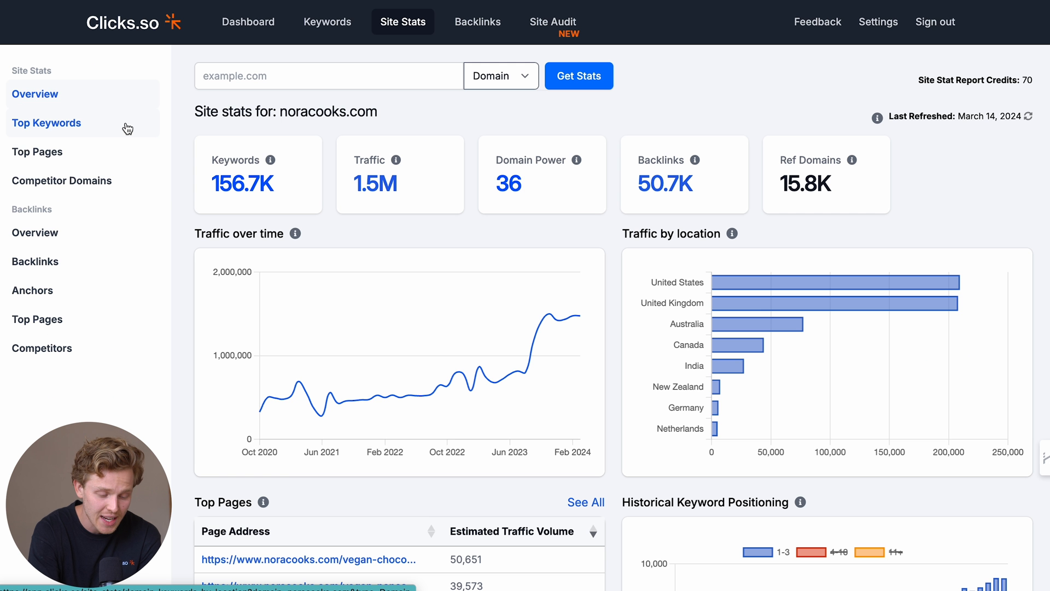
left_click(46, 122)
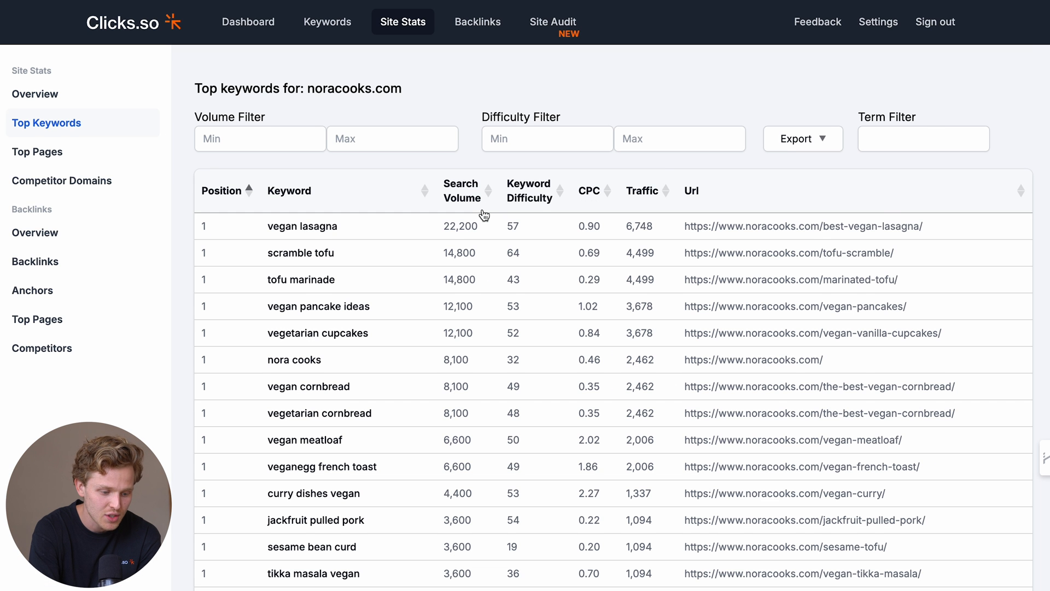
scroll("down", 3)
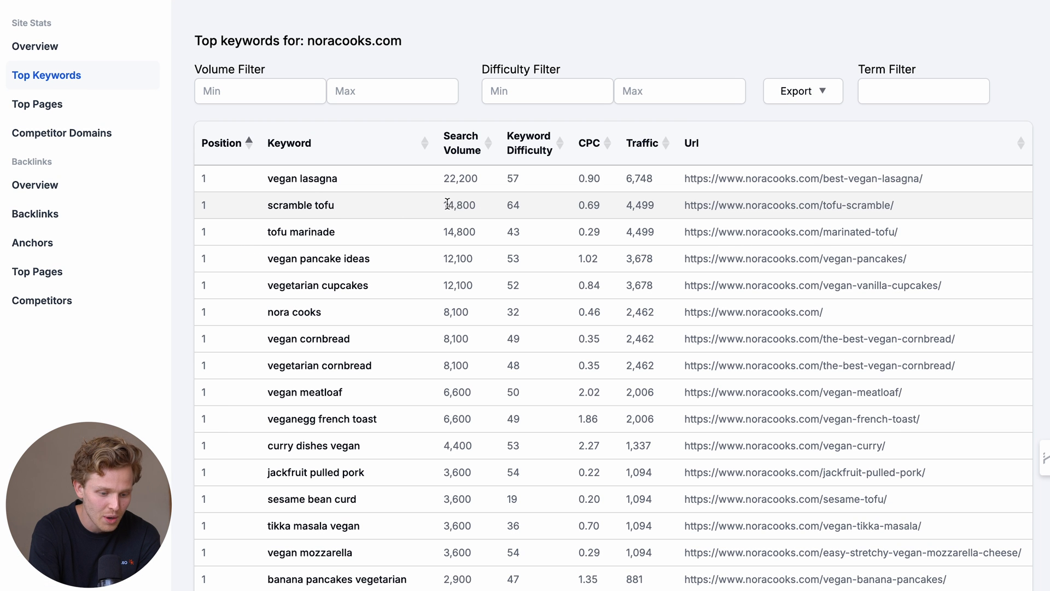
mouse_move(769, 207)
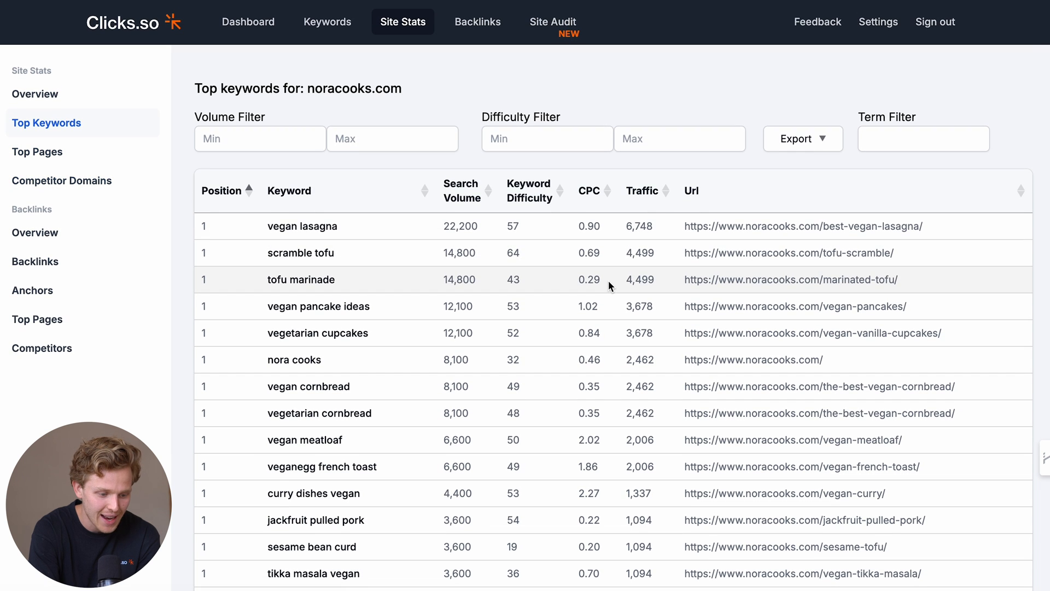
View noracooks.com's top pages by traffic, then its competitor domains by keyword intersections.
left_click(37, 151)
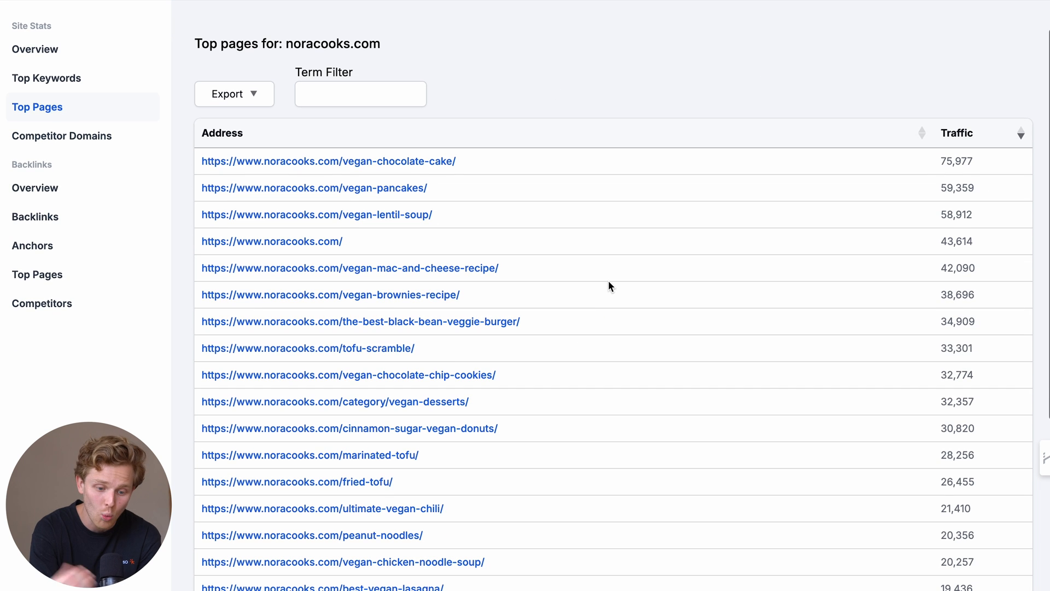
scroll("down", 3)
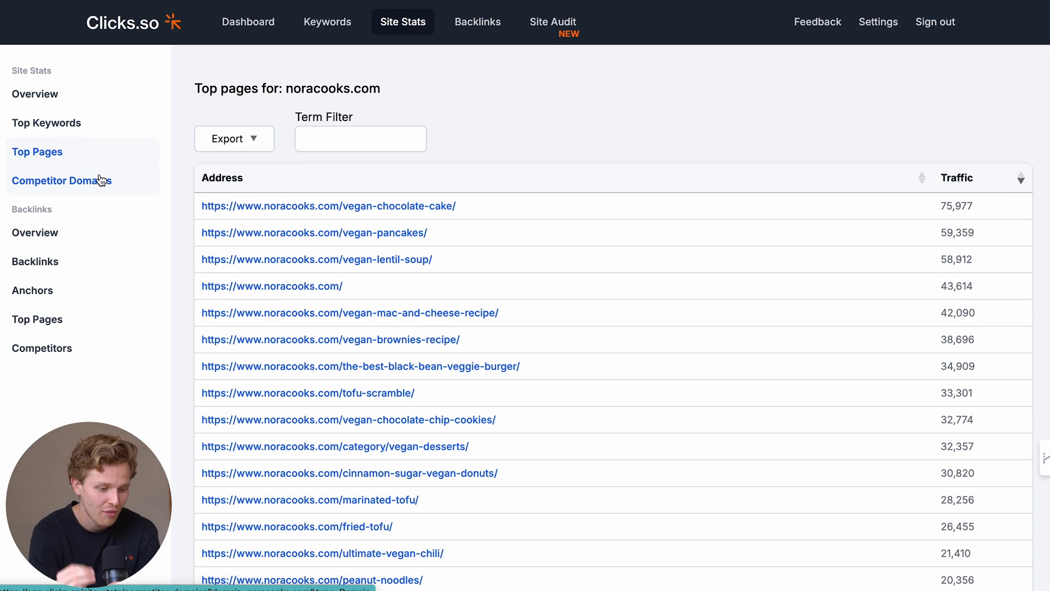
left_click(61, 180)
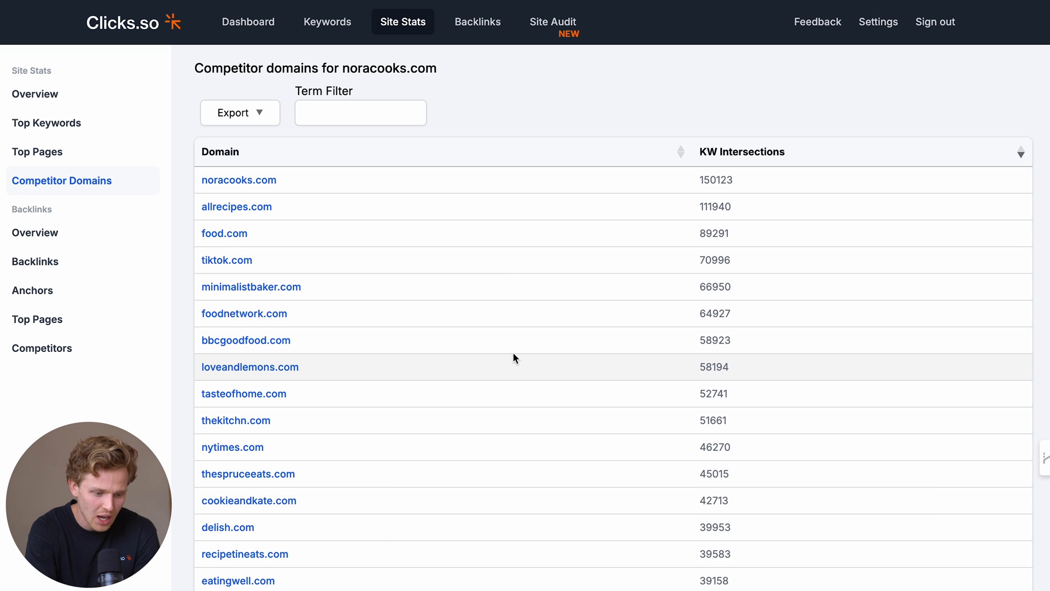
scroll("down", 3)
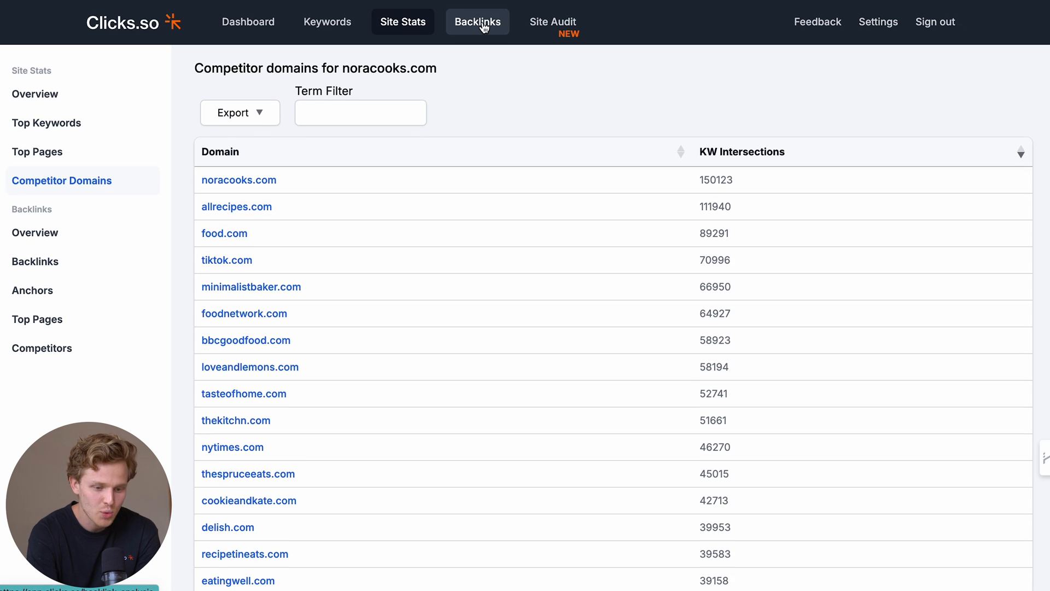
Review noracooks.com's backlink overview charts: domain power, referring domains and backlink trends.
left_click(478, 22)
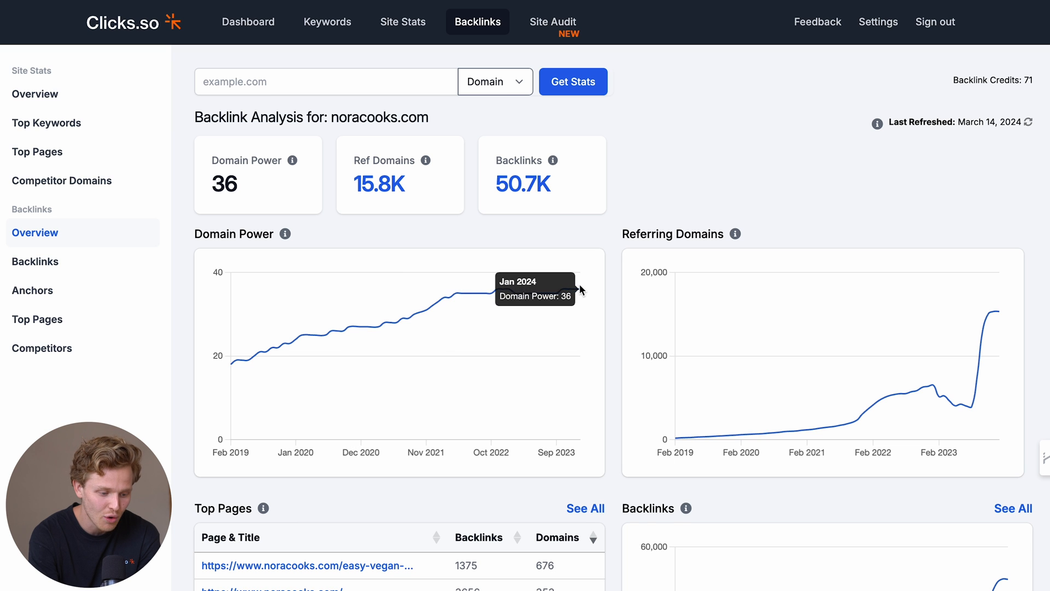
scroll("down", 3)
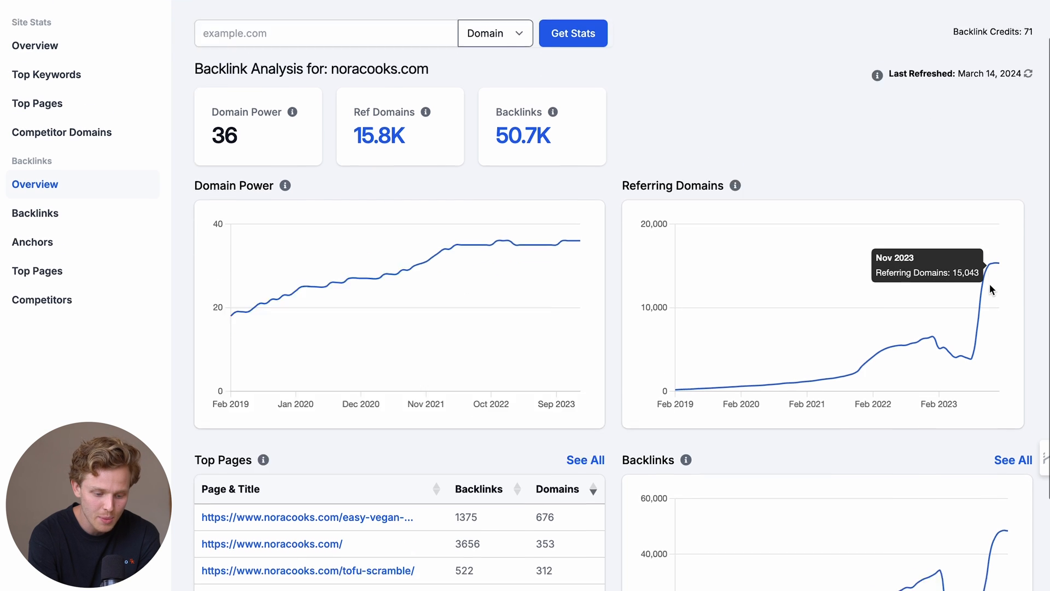
scroll("down", 3)
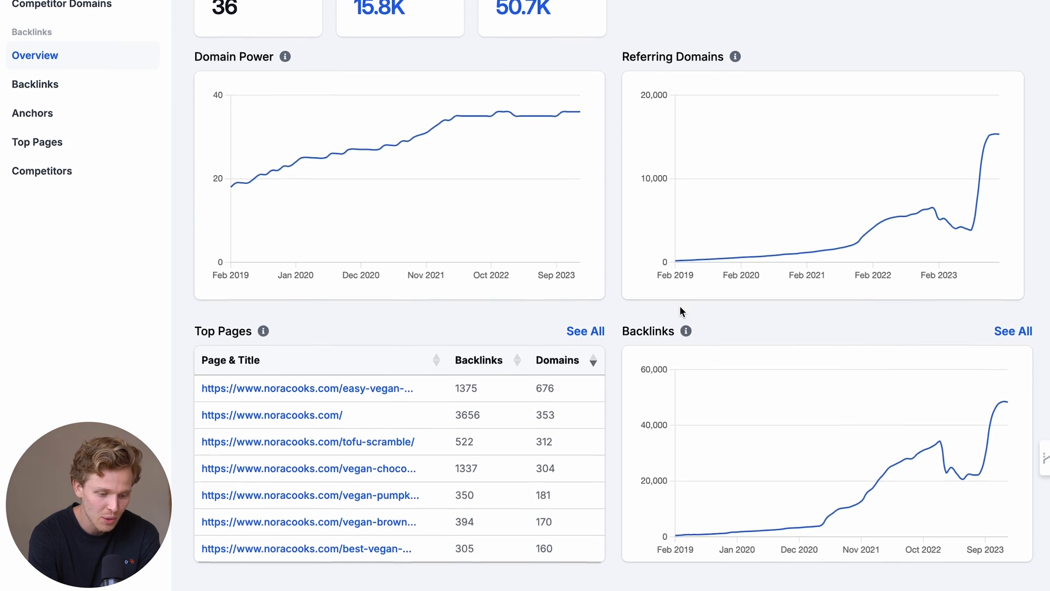
left_click(584, 331)
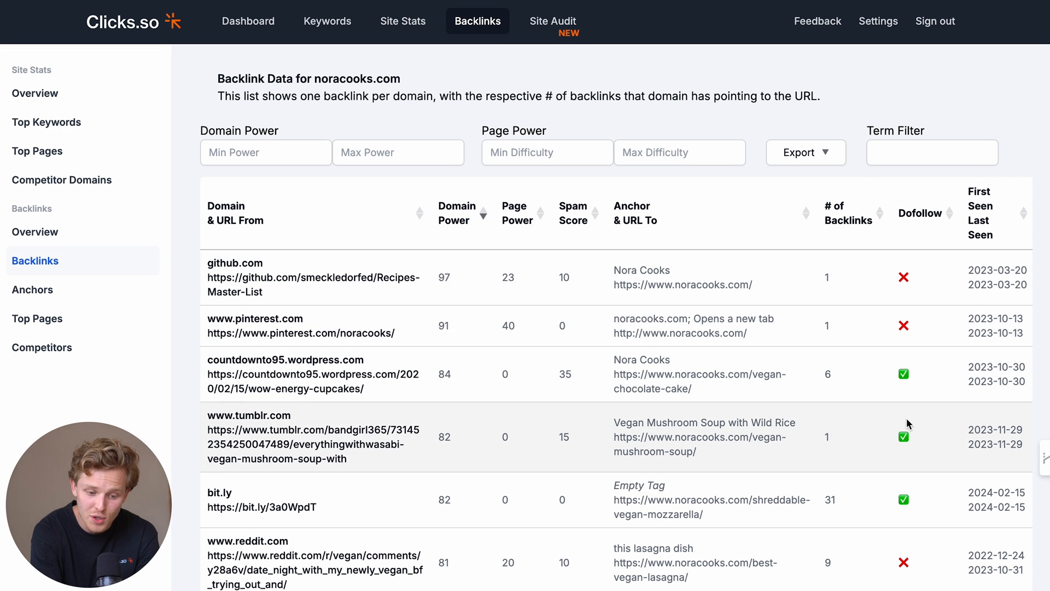
Scroll the noracooks.com backlink table to links around domain power 66.
scroll("down", 3)
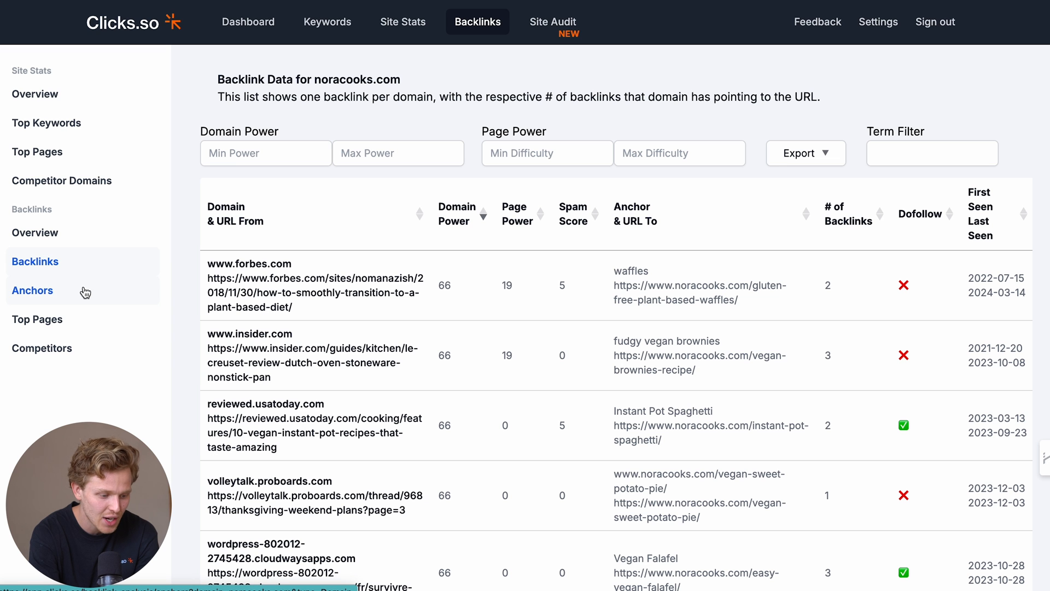
Show noracooks.com's anchor texts sorted by number of referring domains.
left_click(33, 290)
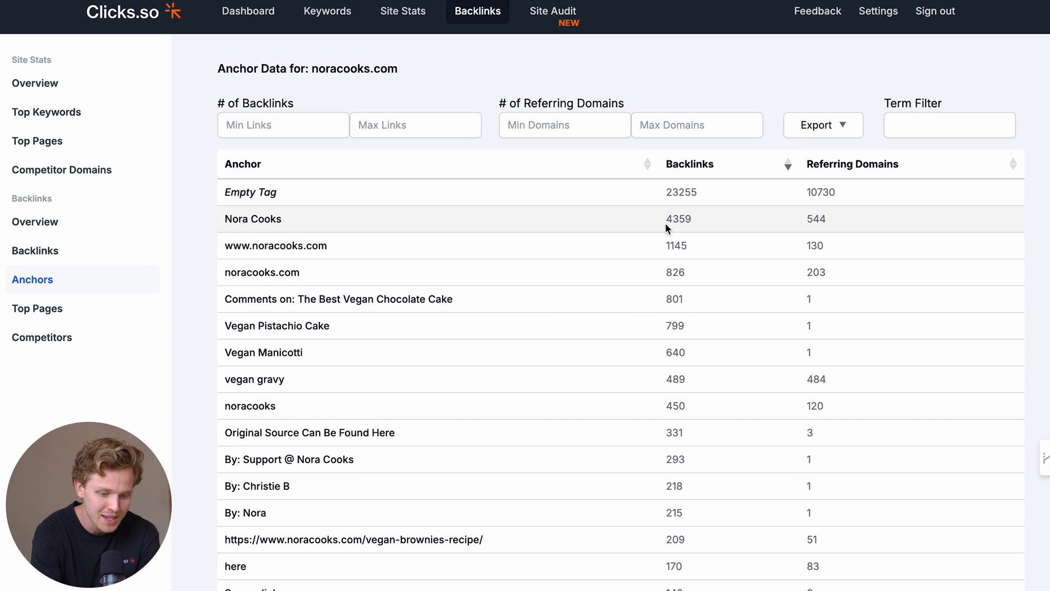
left_click(1013, 163)
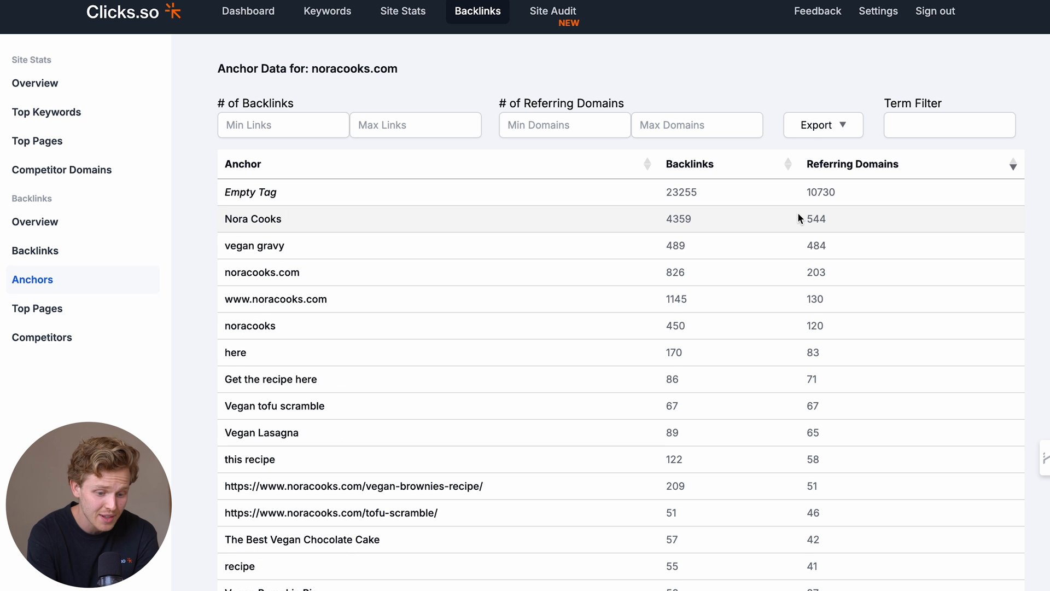
mouse_move(237, 268)
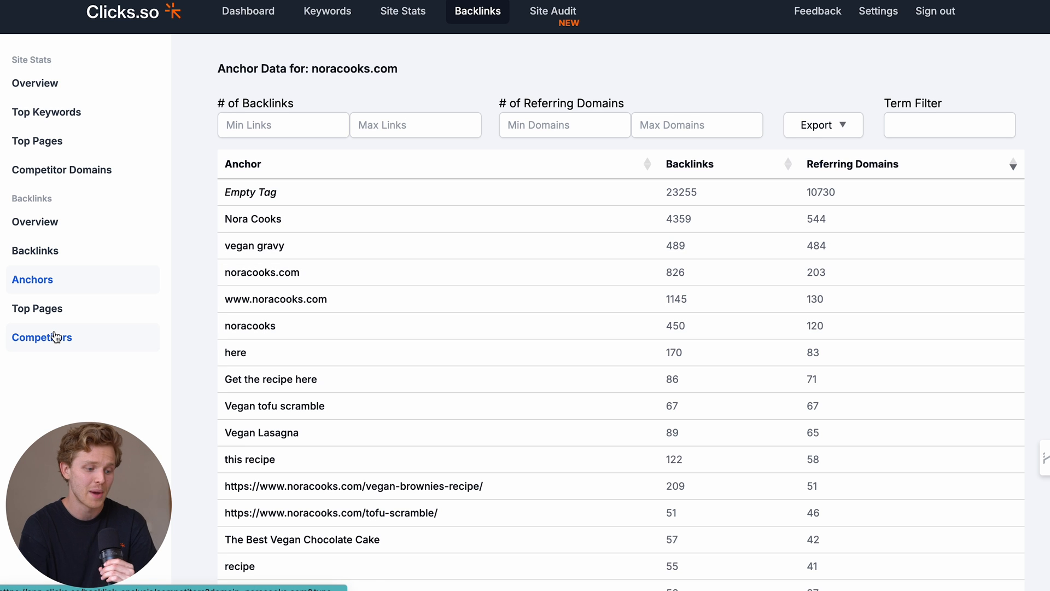
Show the Competitors report listing sites with backlinks overlapping noracooks.com, led by minimalistbaker.com.
left_click(41, 337)
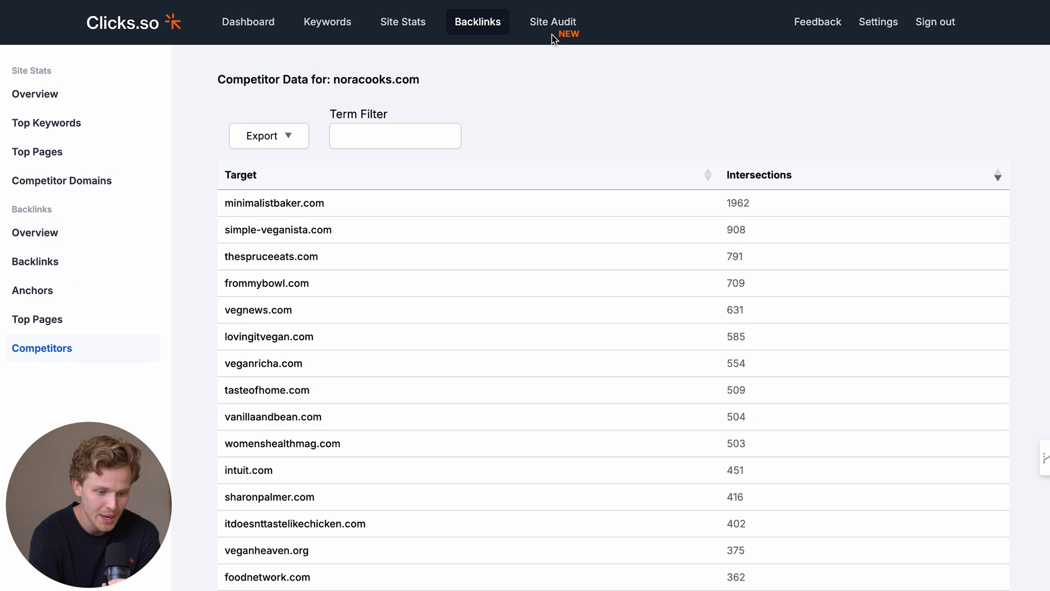
Start a Site Audit for noracooks.com so its crawl begins against the 2,000-page limit.
left_click(552, 22)
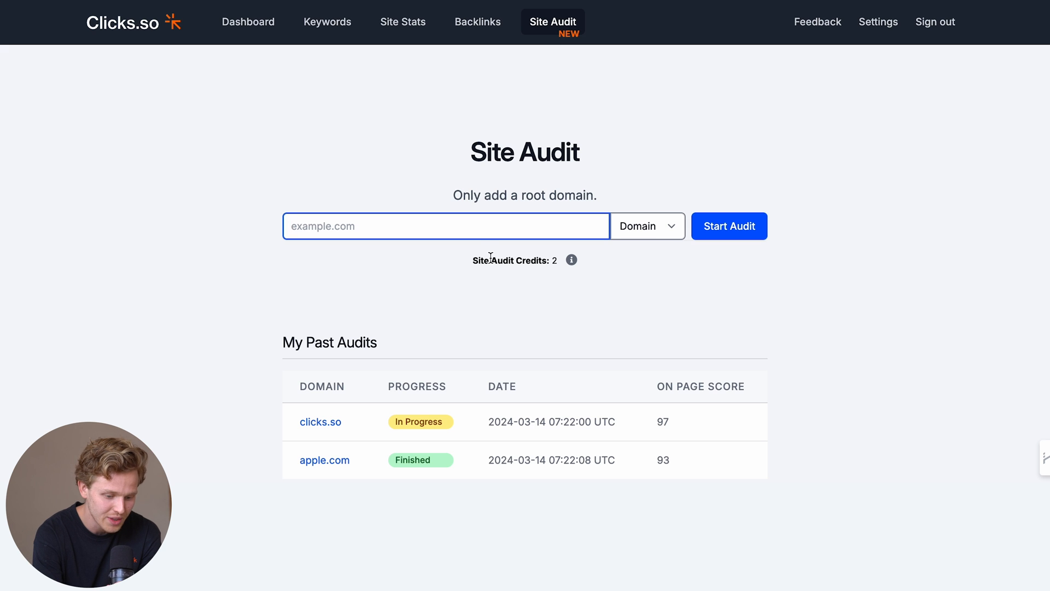
mouse_move(347, 263)
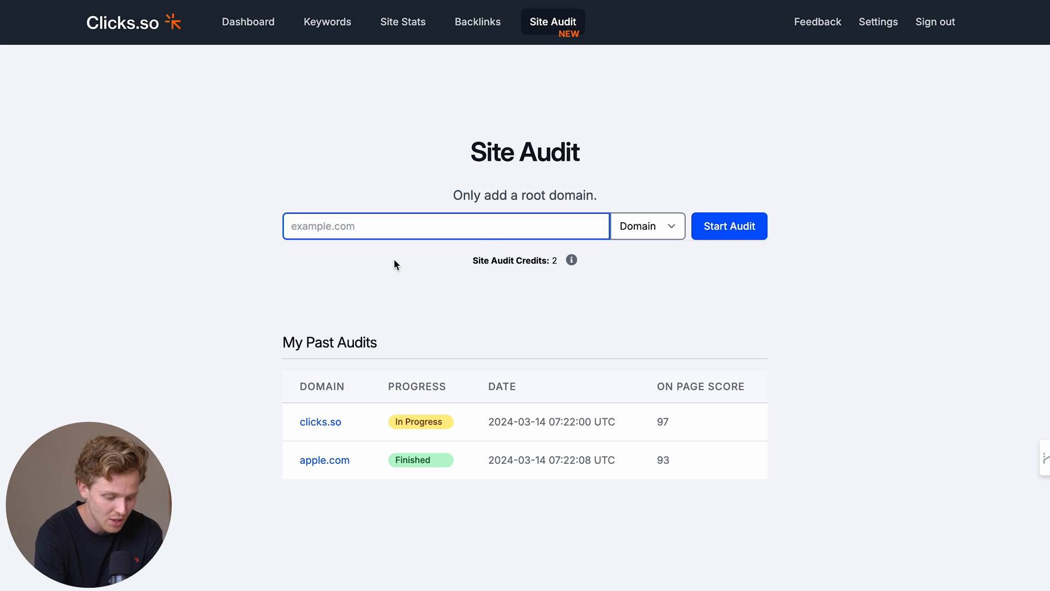
type("noracooks.c")
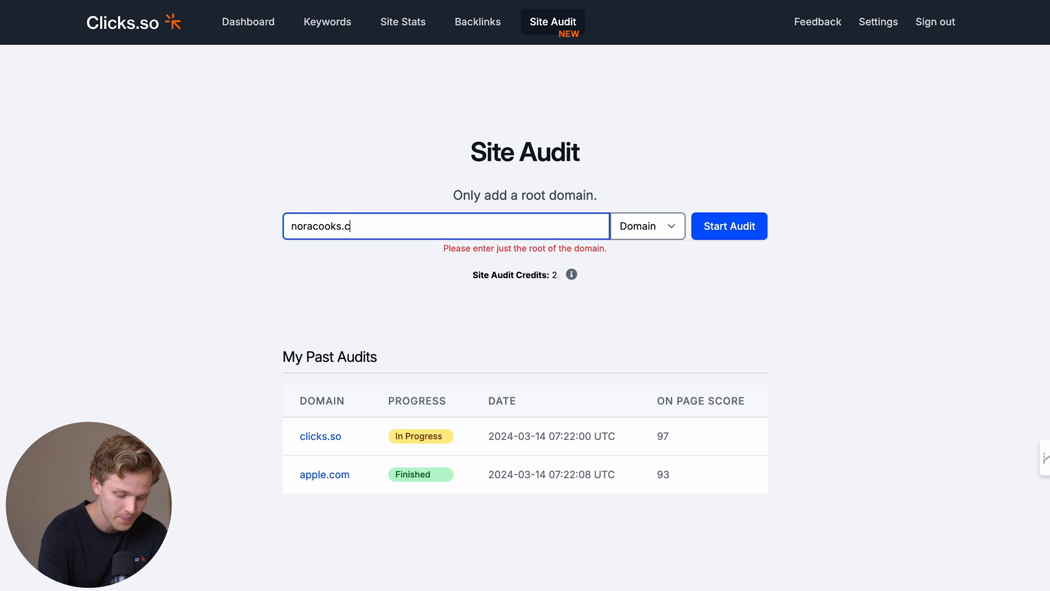
left_click(728, 226)
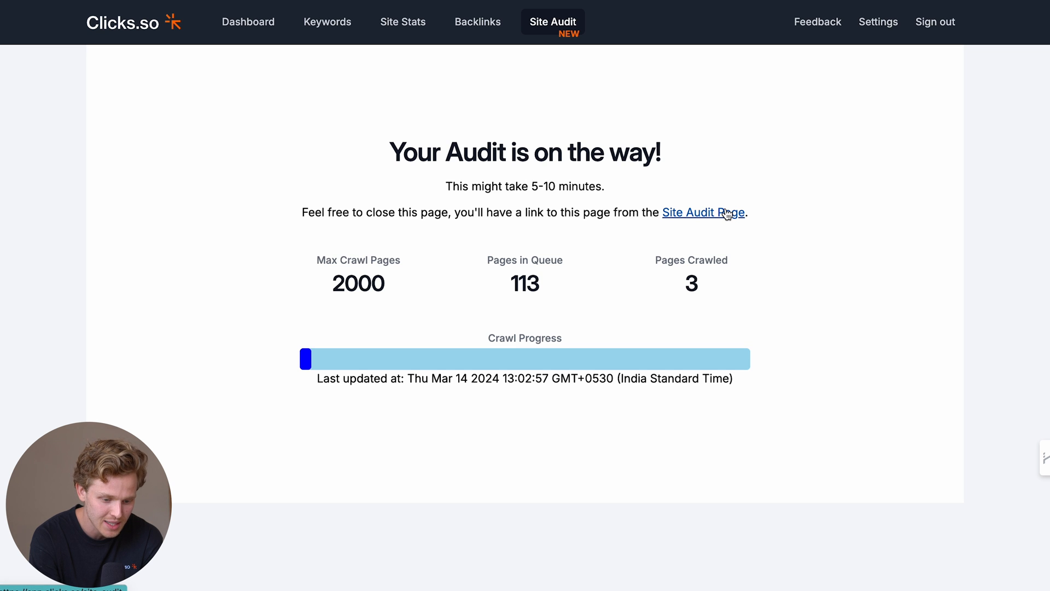
Go to past audits and load the finished apple.com audit with health score 93.
left_click(702, 212)
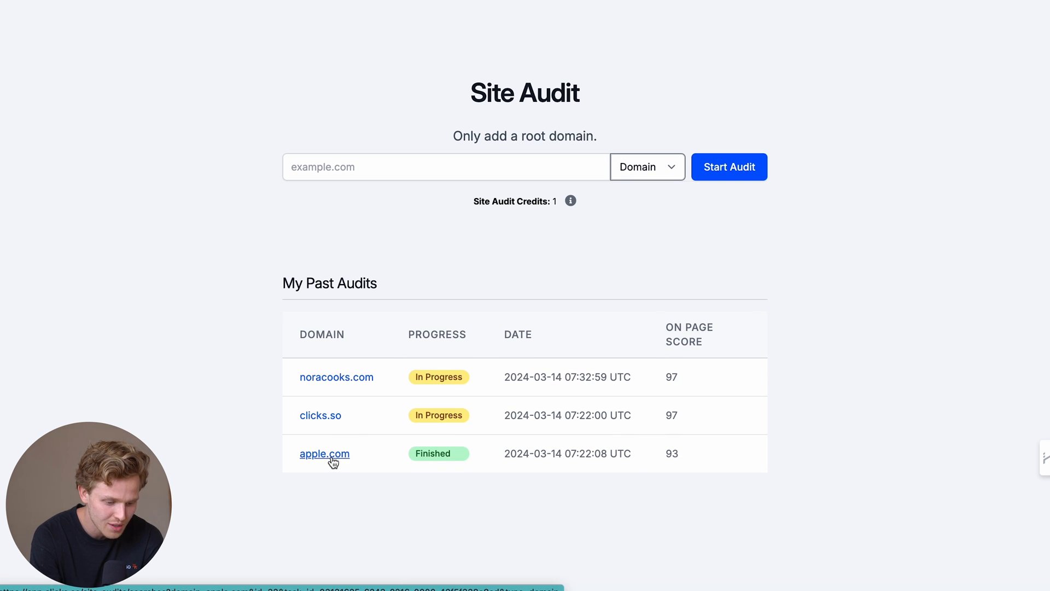
left_click(324, 453)
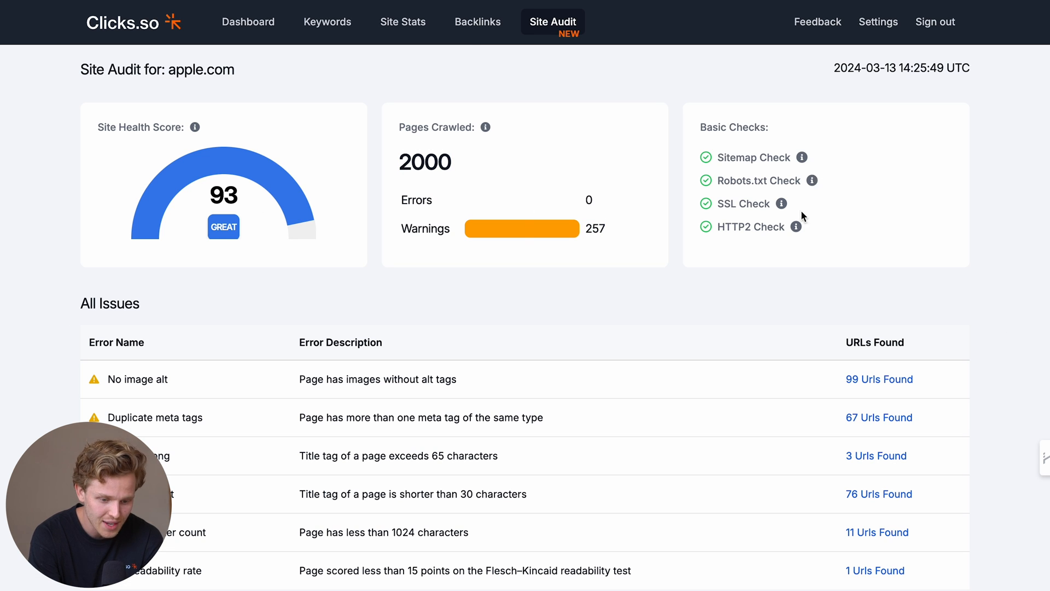
scroll("down", 3)
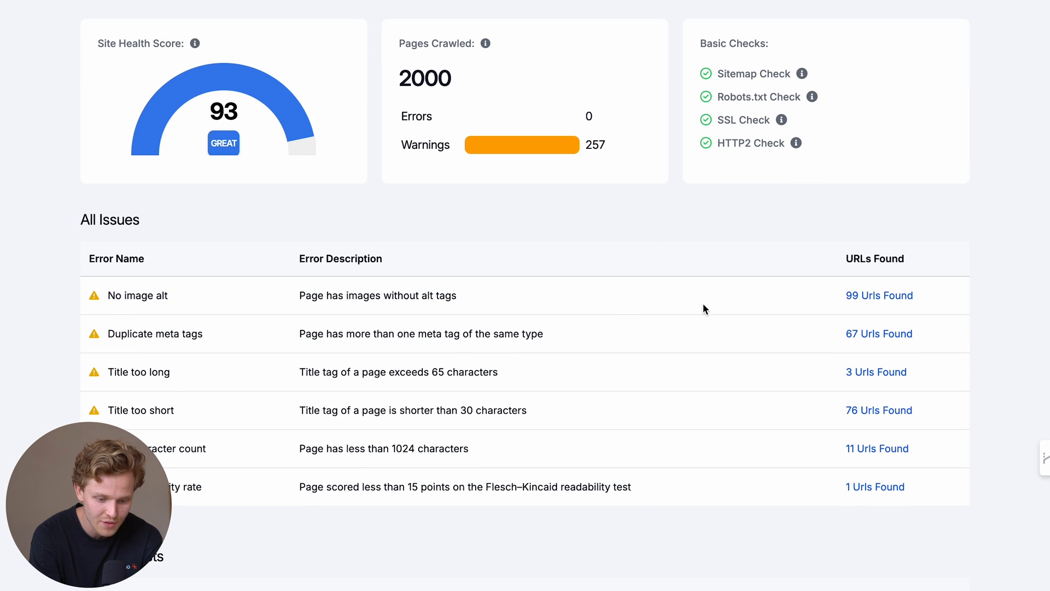
View the 99 apple.com URLs flagged for No image alt and scroll through them.
left_click(878, 295)
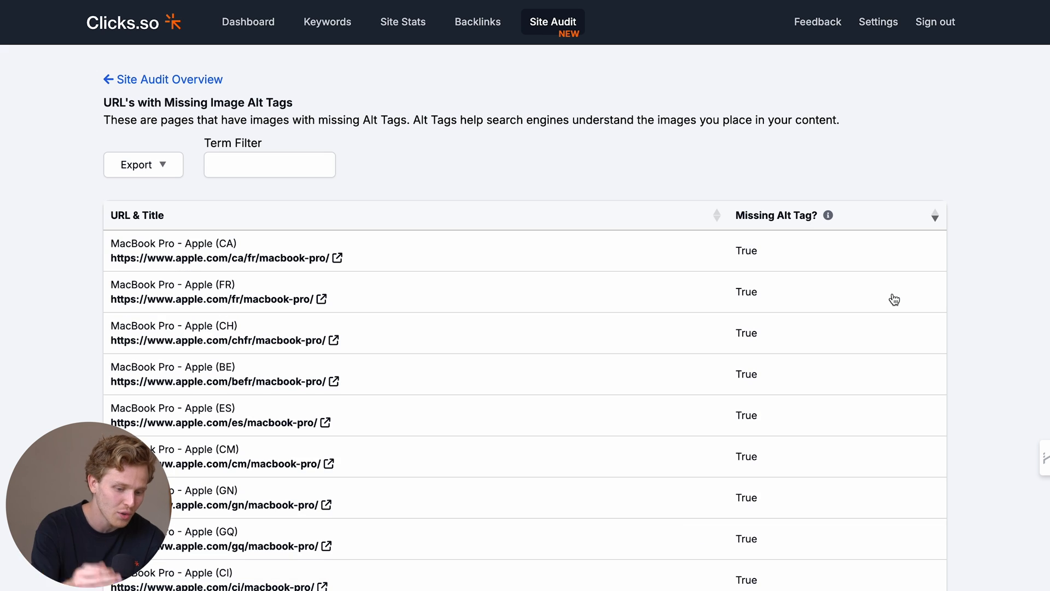
scroll("down", 3)
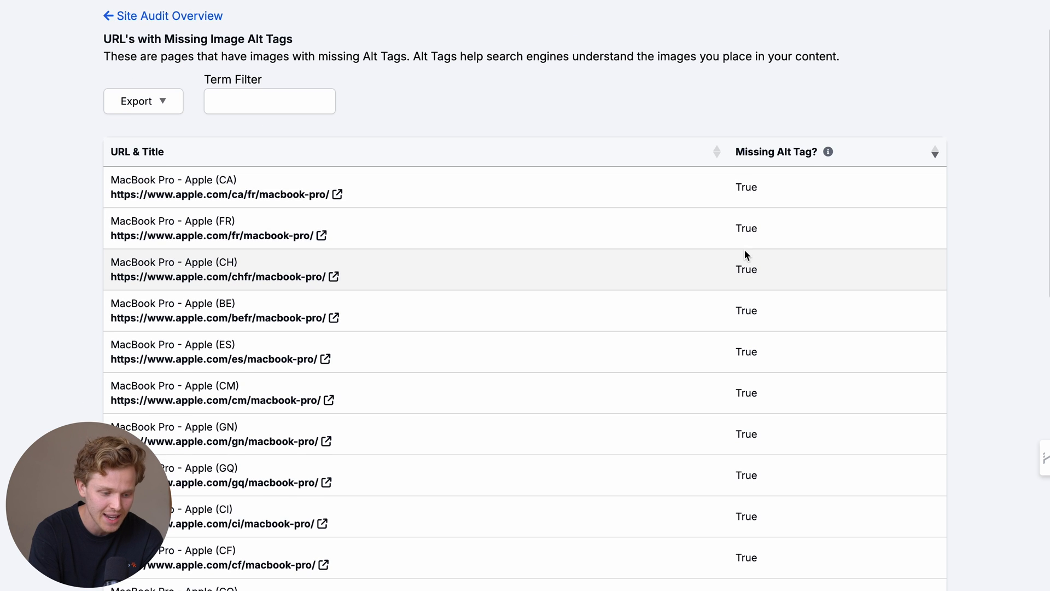
scroll("down", 3)
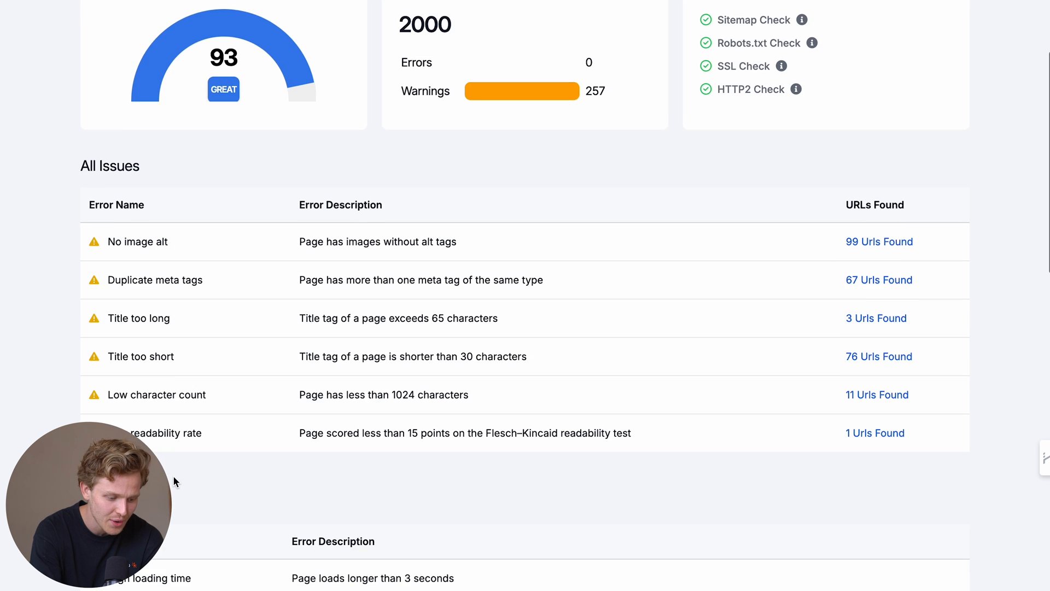
Scroll the apple.com audit overview down to the Passed Tests list.
scroll("down", 3)
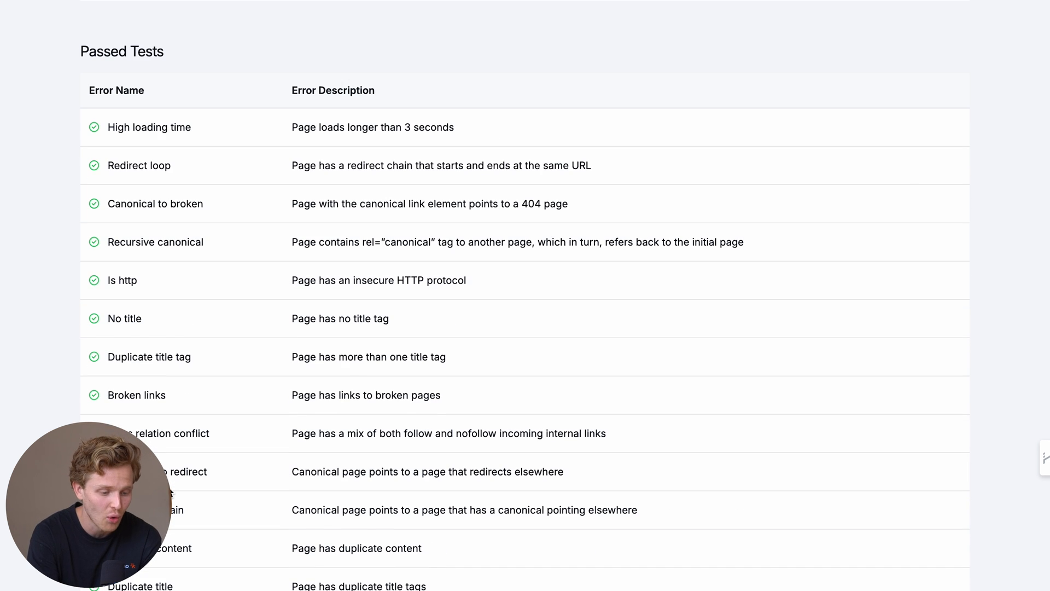